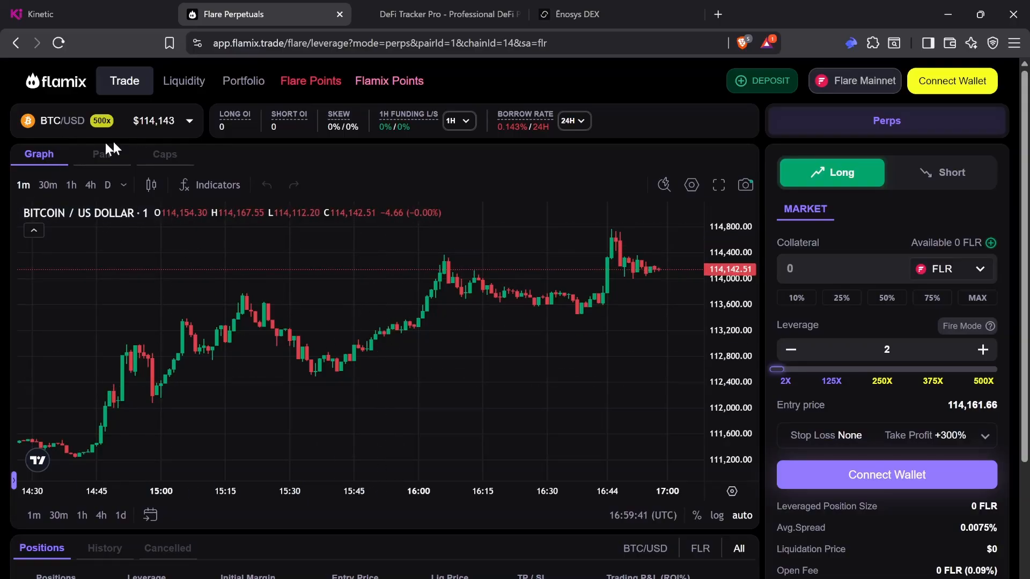
{"action": "mouse_move", "coordinate": [71, 102]}
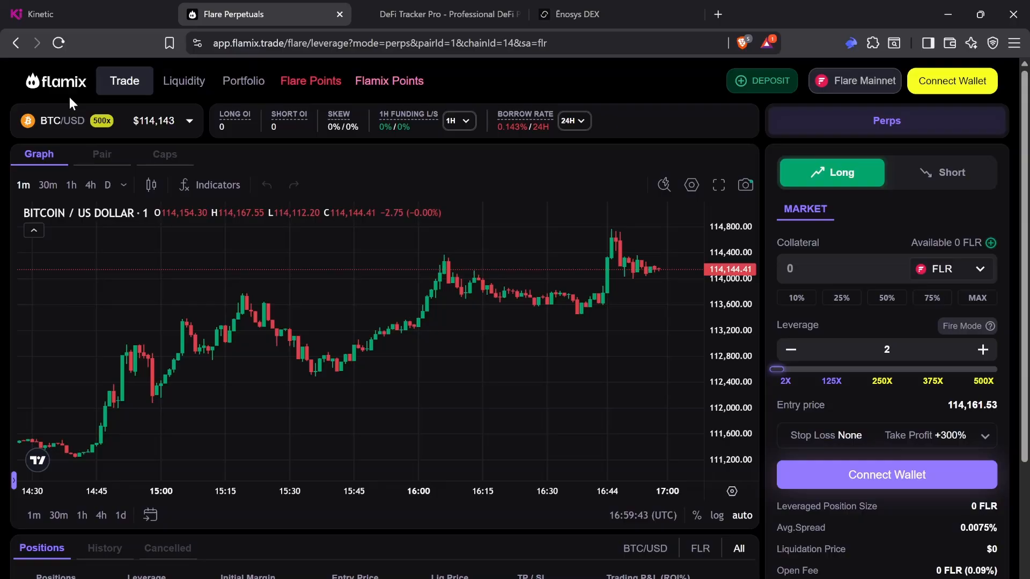
{"action": "mouse_move", "coordinate": [620, 335]}
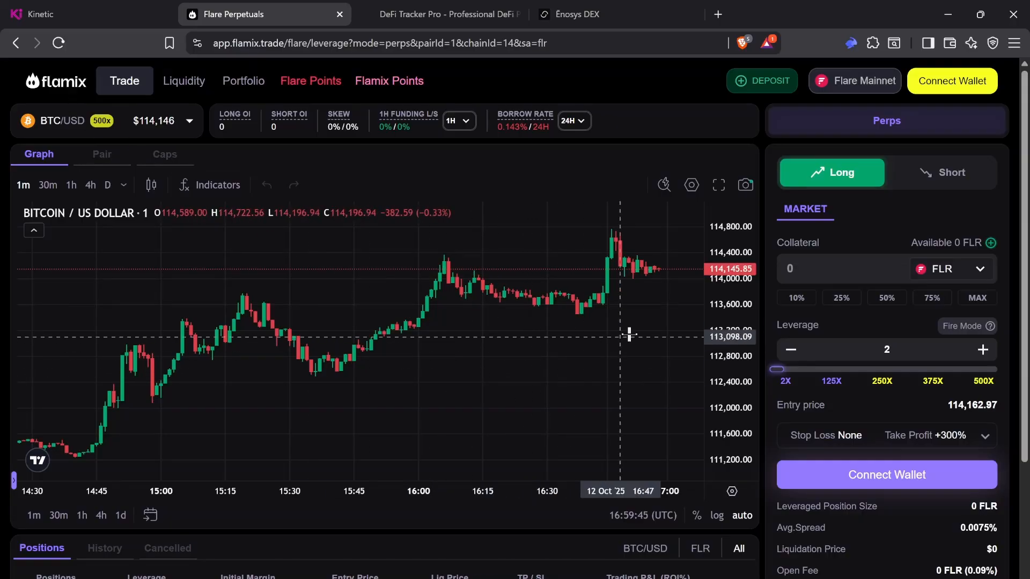
- Review the Kinetic Primary Markets position: SFLR supplied, USDT0 borrowed, health factor 1.73
{"action": "left_click_drag", "start_coordinate": [778, 369], "coordinate": [875, 369]}
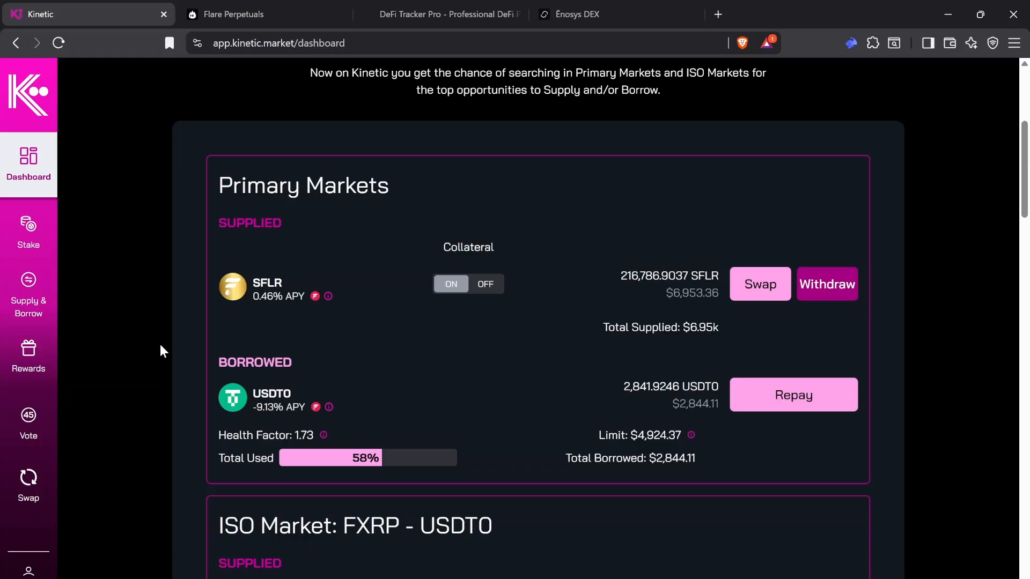
{"action": "mouse_move", "coordinate": [664, 296]}
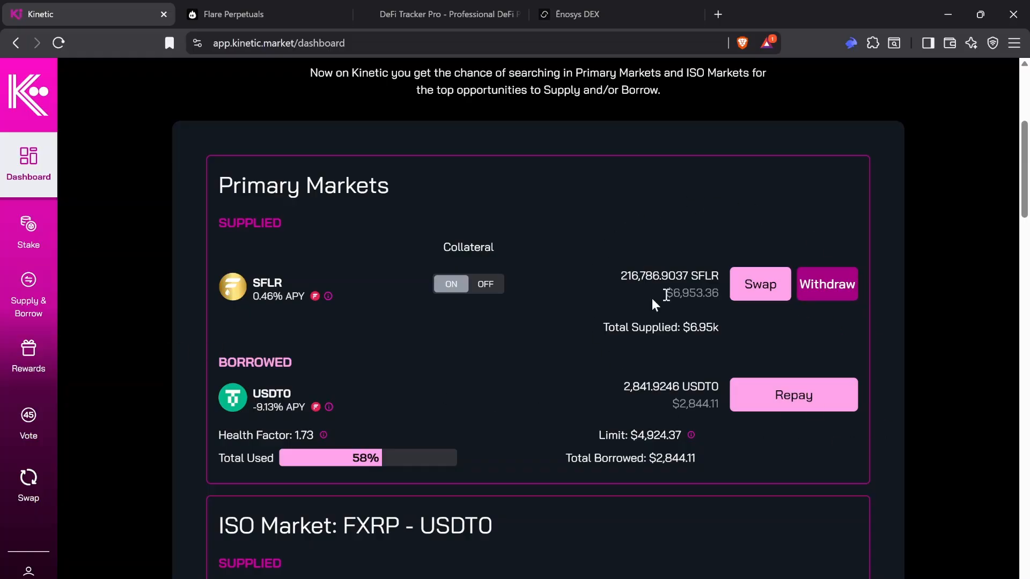
{"action": "mouse_move", "coordinate": [637, 385]}
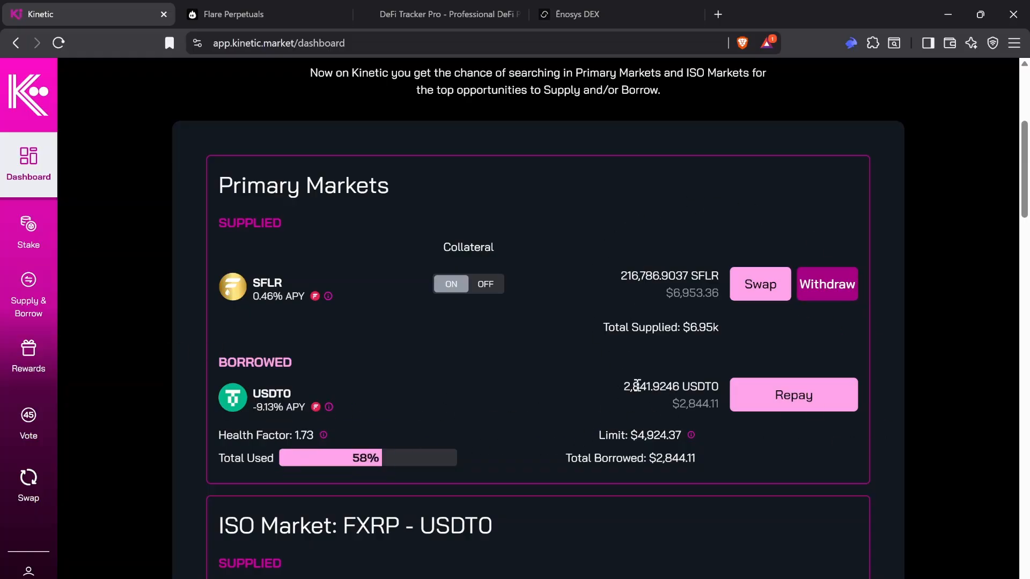
{"action": "mouse_move", "coordinate": [674, 340]}
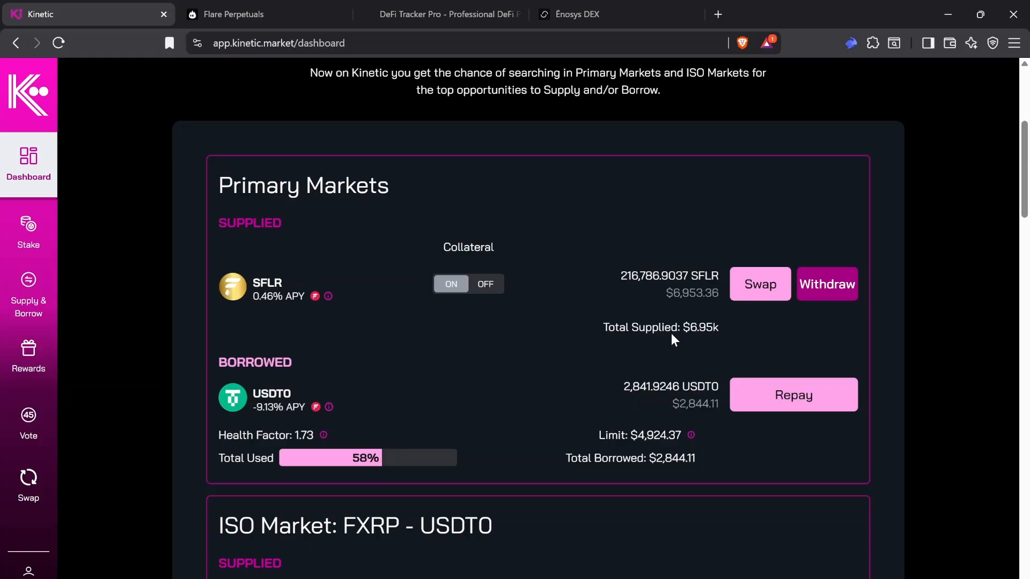
{"action": "mouse_move", "coordinate": [652, 357]}
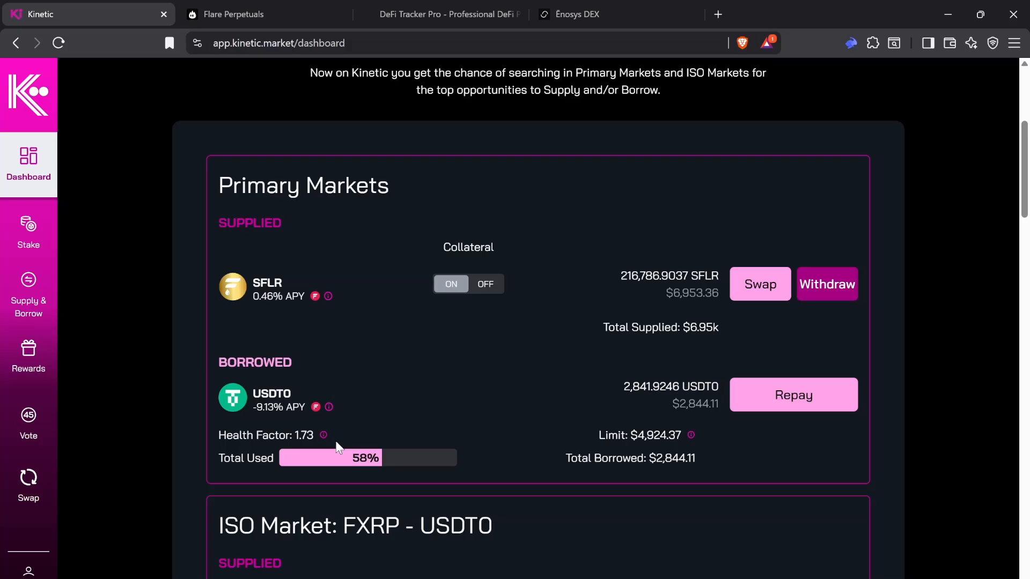
{"action": "mouse_move", "coordinate": [384, 427]}
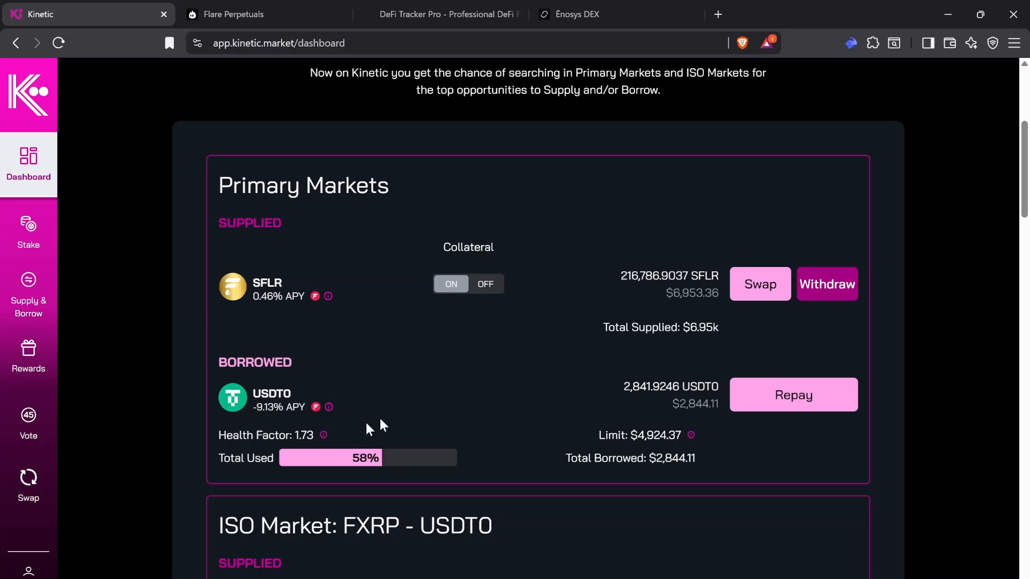
{"action": "mouse_move", "coordinate": [693, 317]}
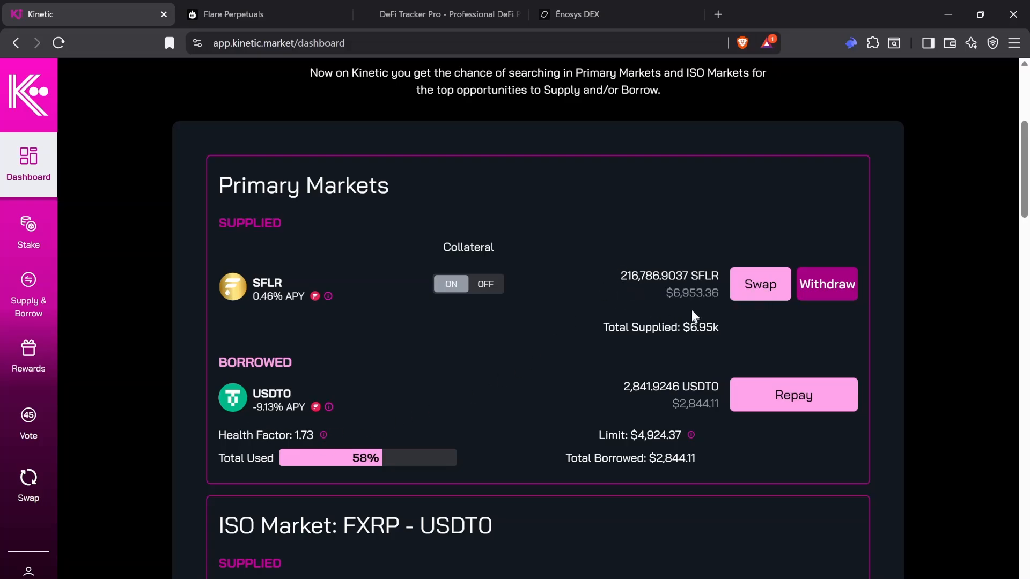
{"action": "double_click", "coordinate": [692, 293]}
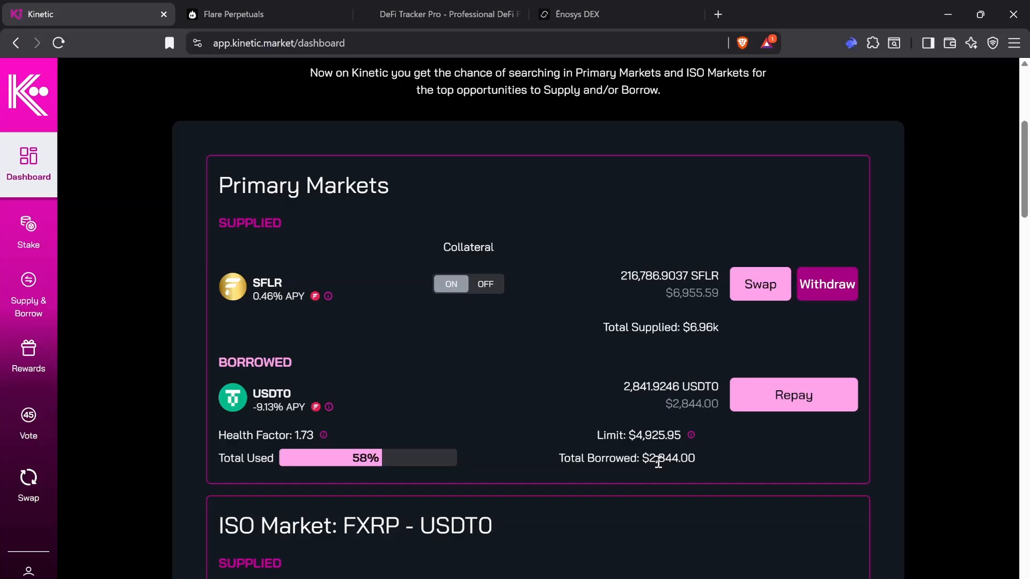
{"action": "mouse_move", "coordinate": [654, 445]}
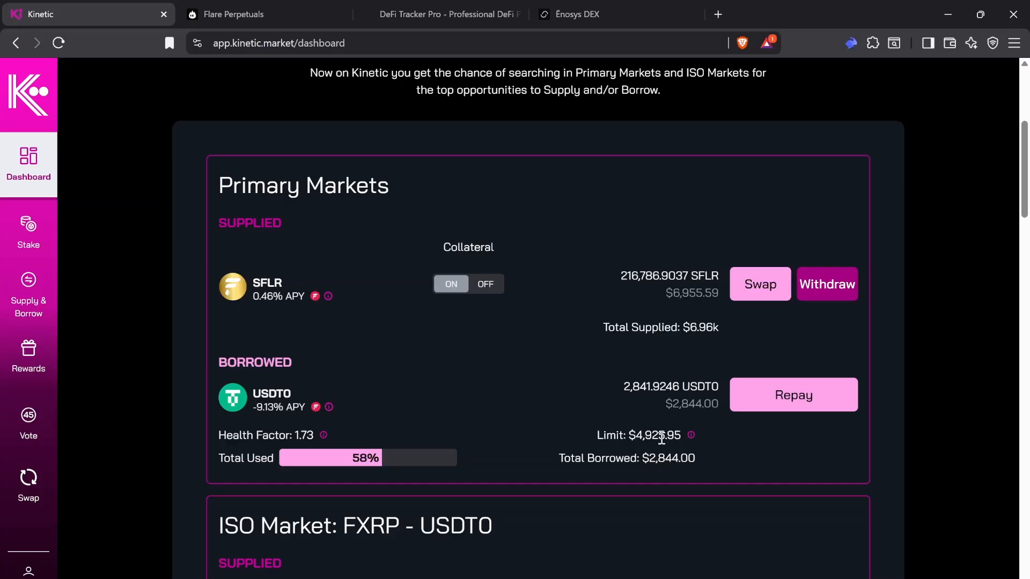
{"action": "mouse_move", "coordinate": [652, 422]}
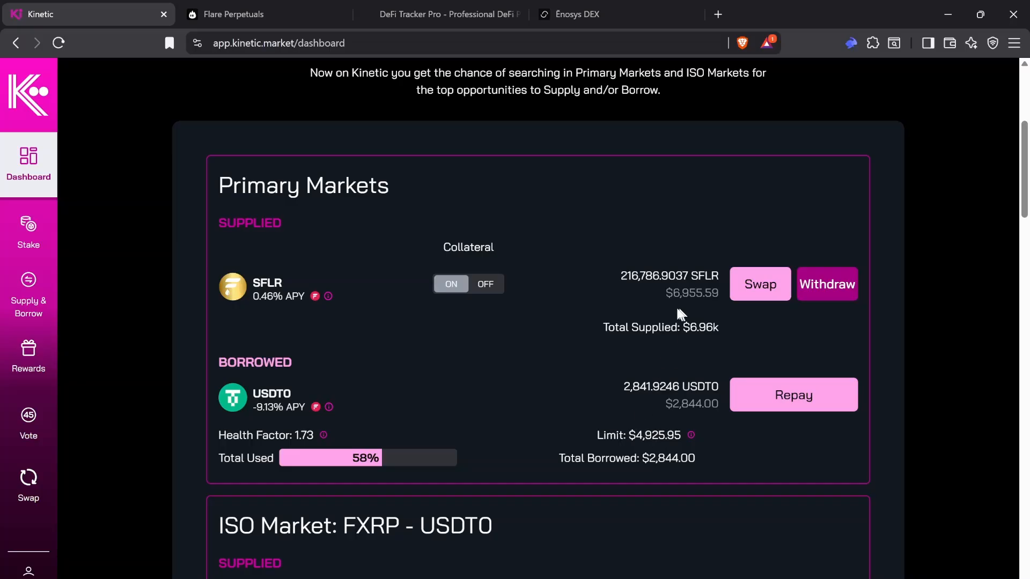
{"action": "mouse_move", "coordinate": [637, 436]}
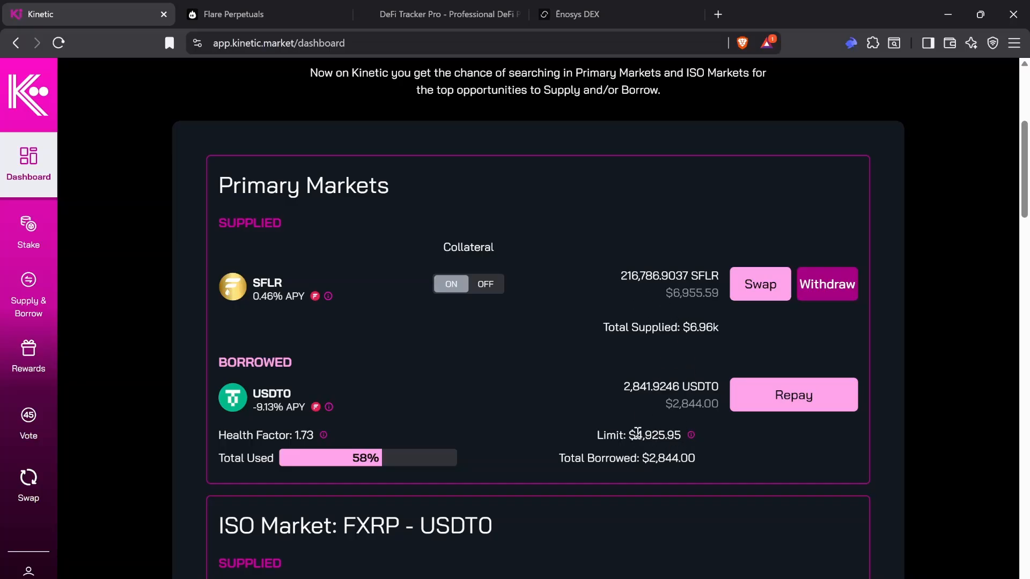